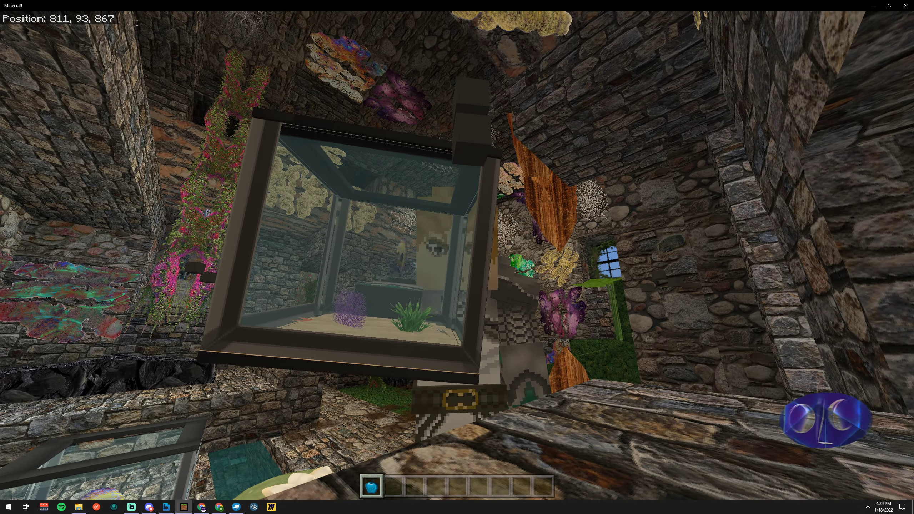
Step: Bring up the Start menu over the in-game fish bowl aquarium
left_click(8, 507)
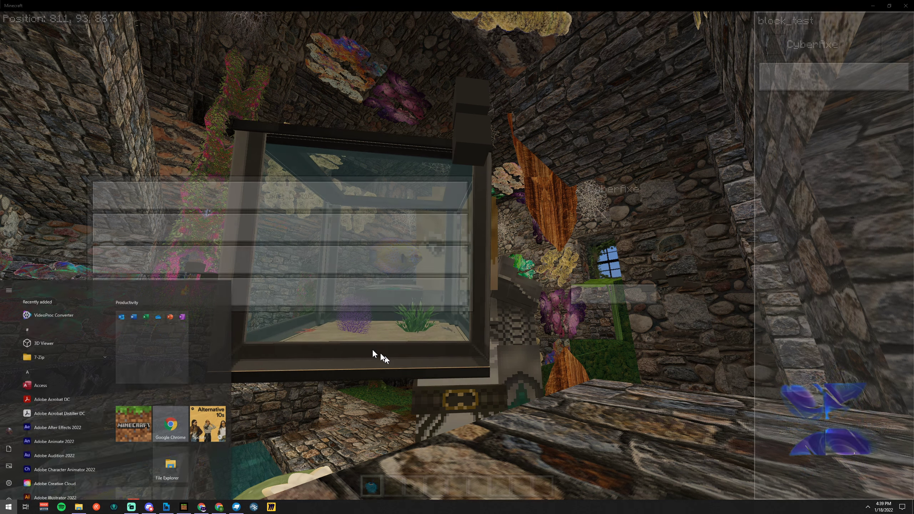
Step: Switch to bridge. to view pet_fish_bowl_a_mob.json render controller materials
left_click(166, 507)
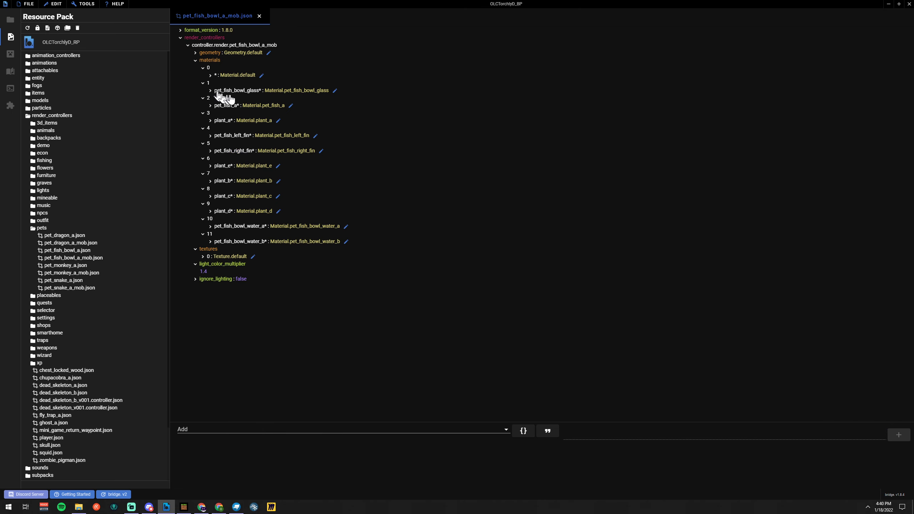
mouse_move(259, 99)
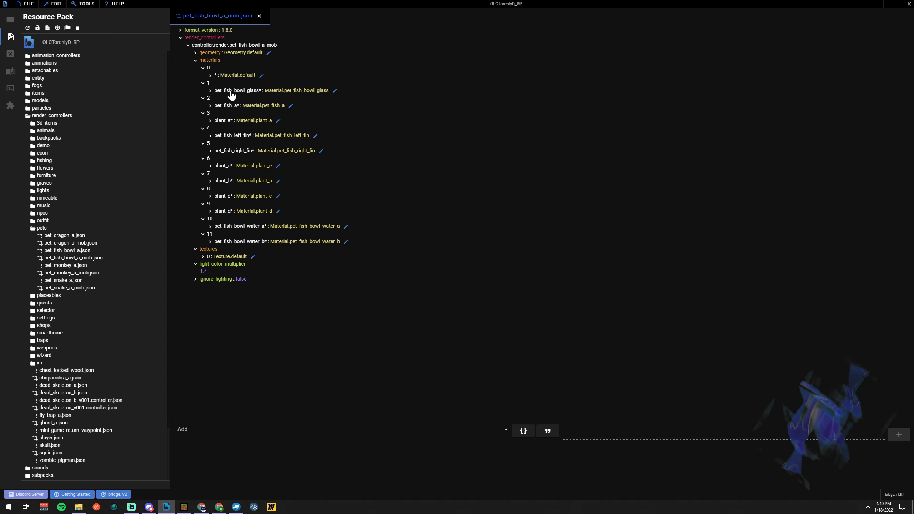
Step: Open the model in Blockbench Edit mode and expand the pet_fish_bowl_base group
left_click(236, 507)
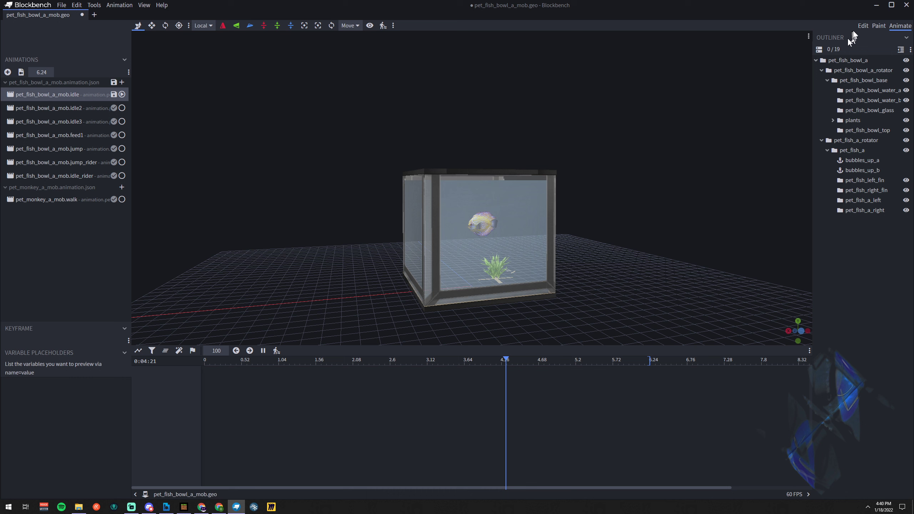
left_click(863, 25)
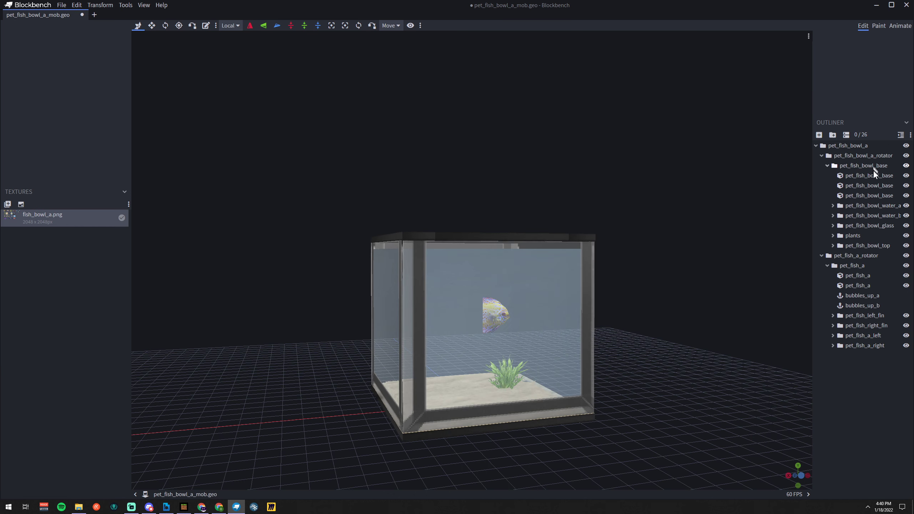
left_click(868, 236)
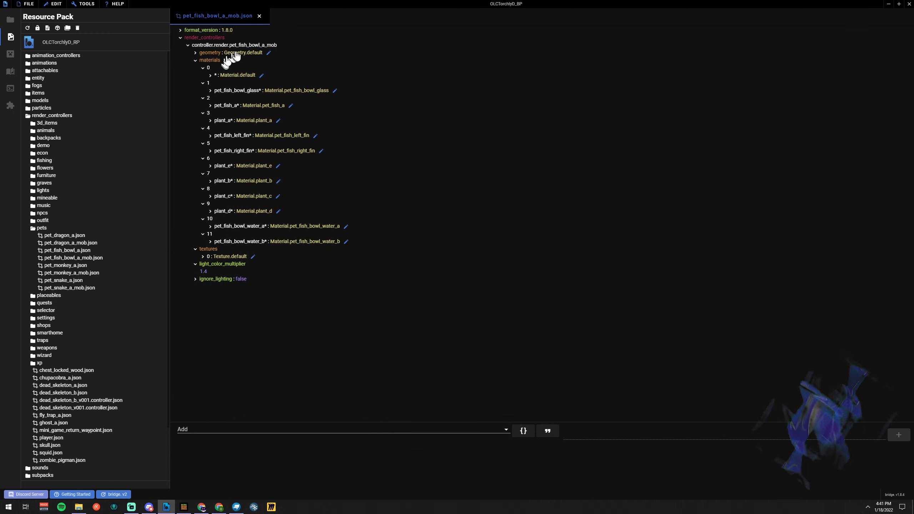
mouse_move(266, 53)
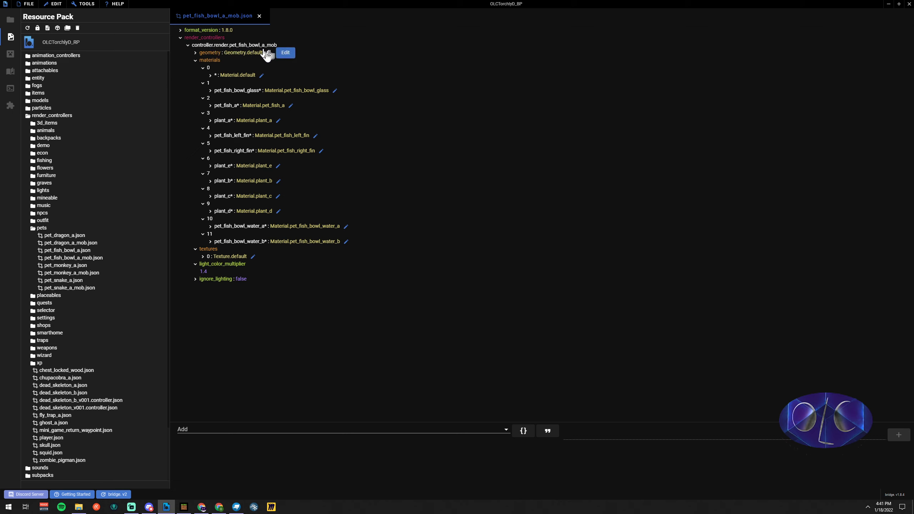
mouse_move(232, 90)
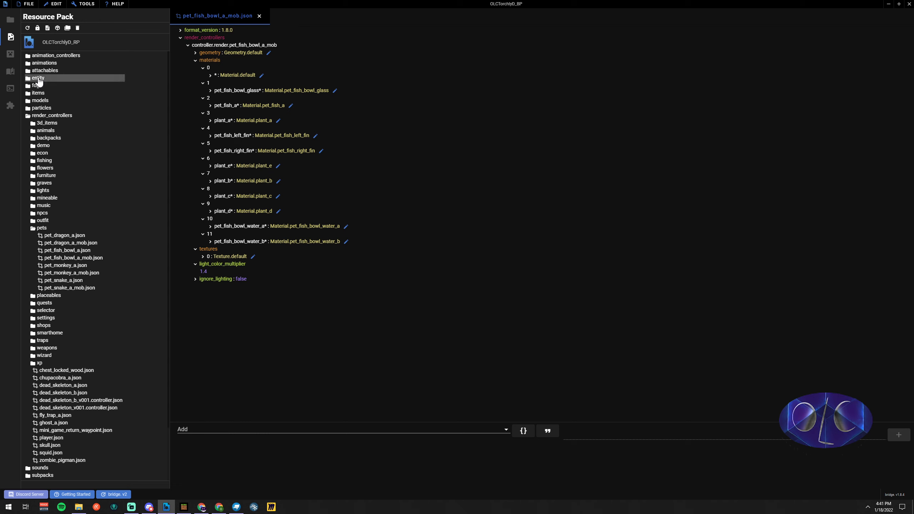
Step: Expand the Resource Pack's entity folder in the file tree
left_click(38, 78)
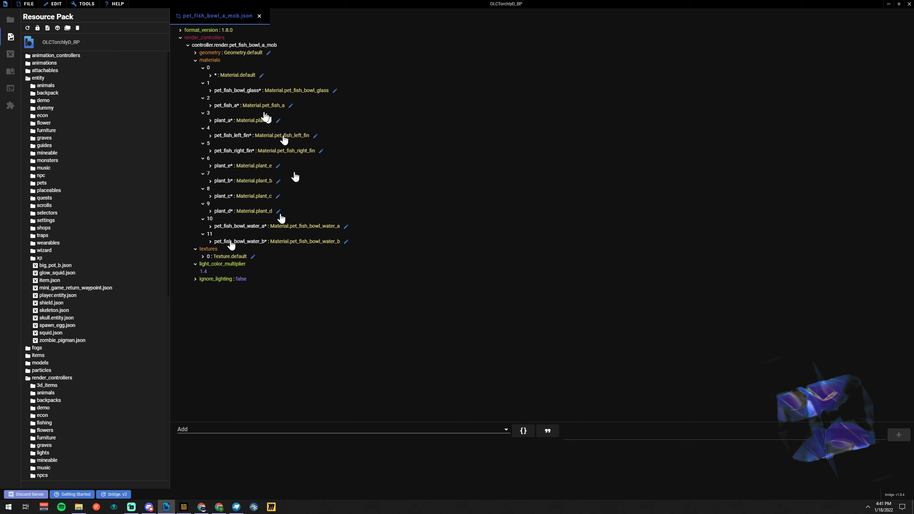
mouse_move(51, 129)
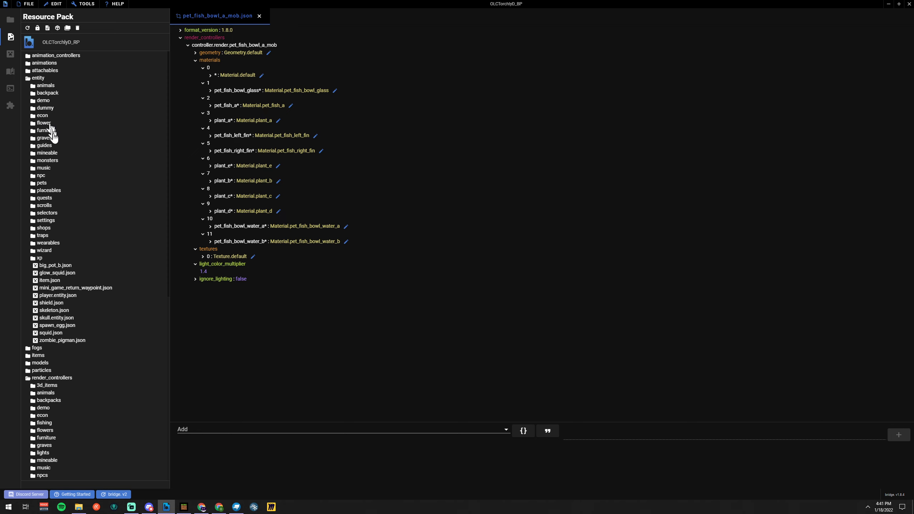
Step: Expand entity/pets and compare the pet_fish_bowl_a_mob.json client entity with the render controller
left_click(42, 182)
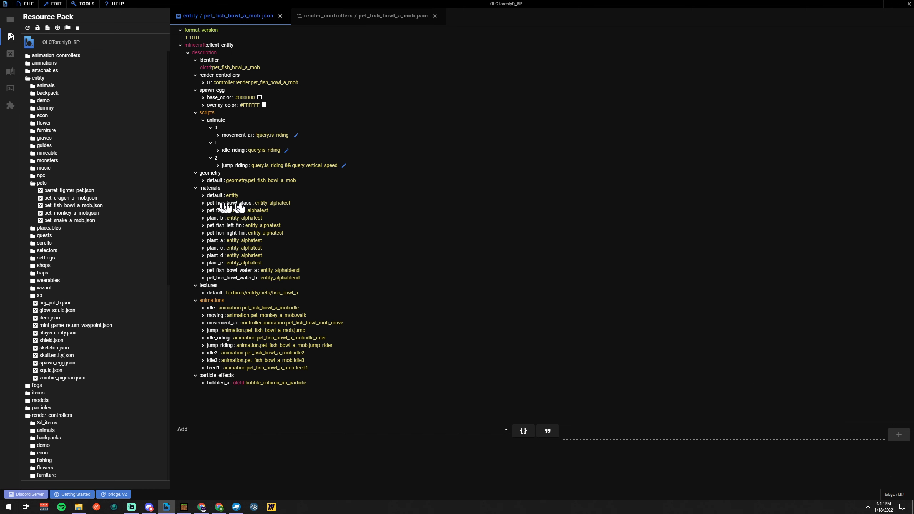
left_click(363, 15)
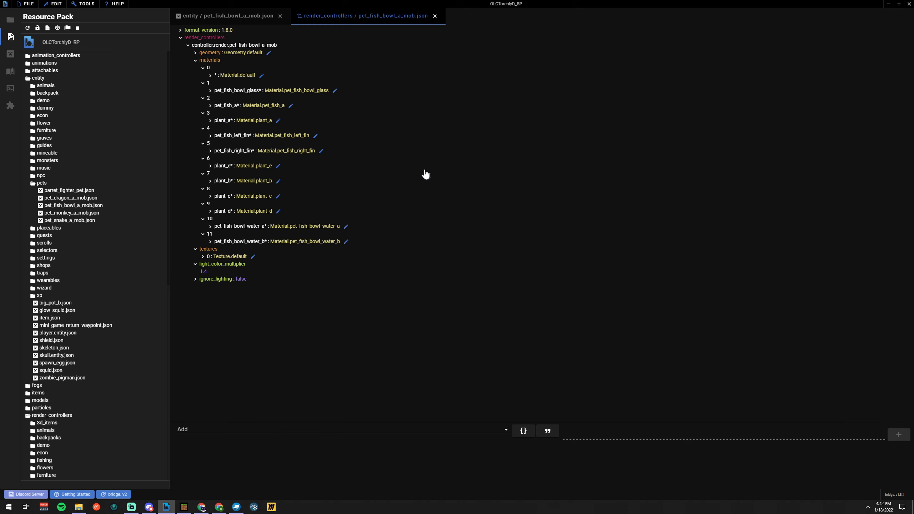
left_click(227, 16)
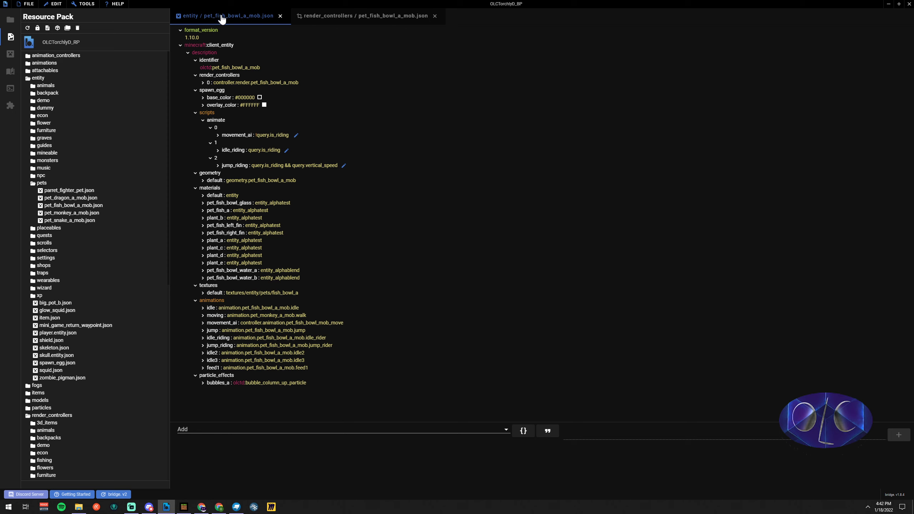
mouse_move(198, 144)
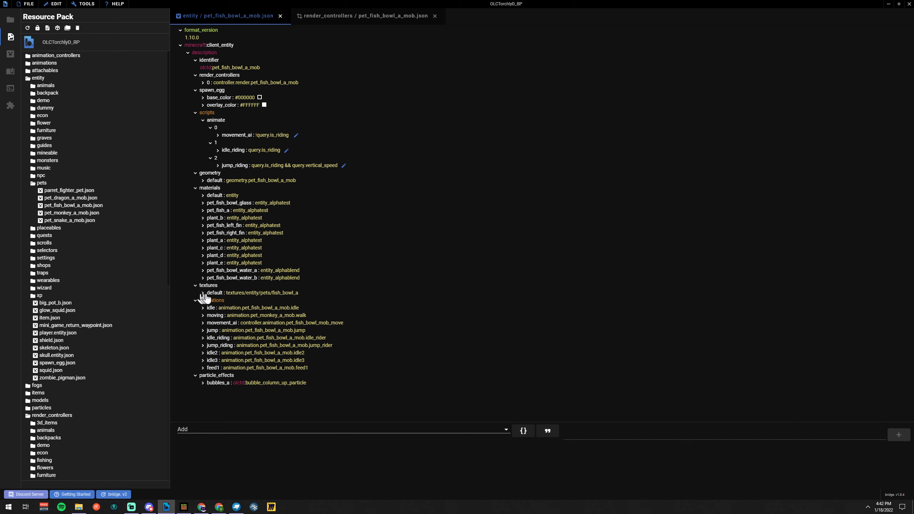
mouse_move(213, 306)
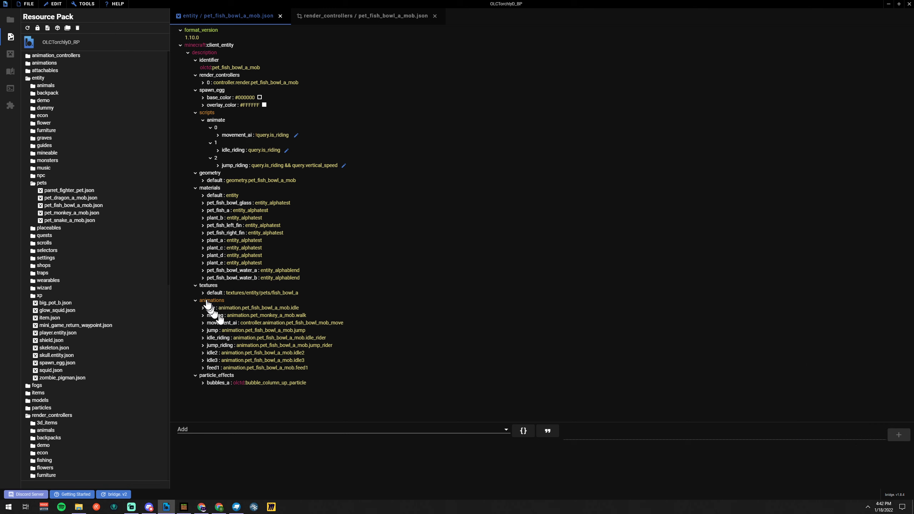
left_click(366, 15)
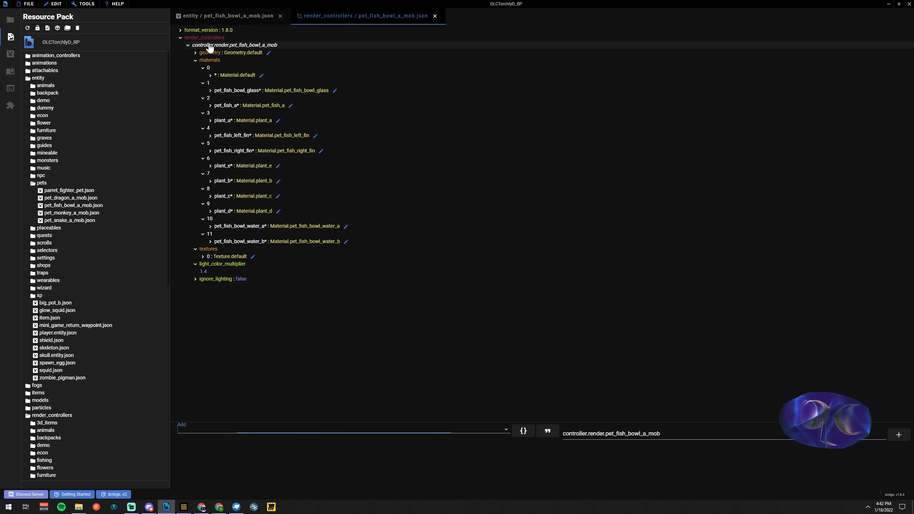
left_click(344, 425)
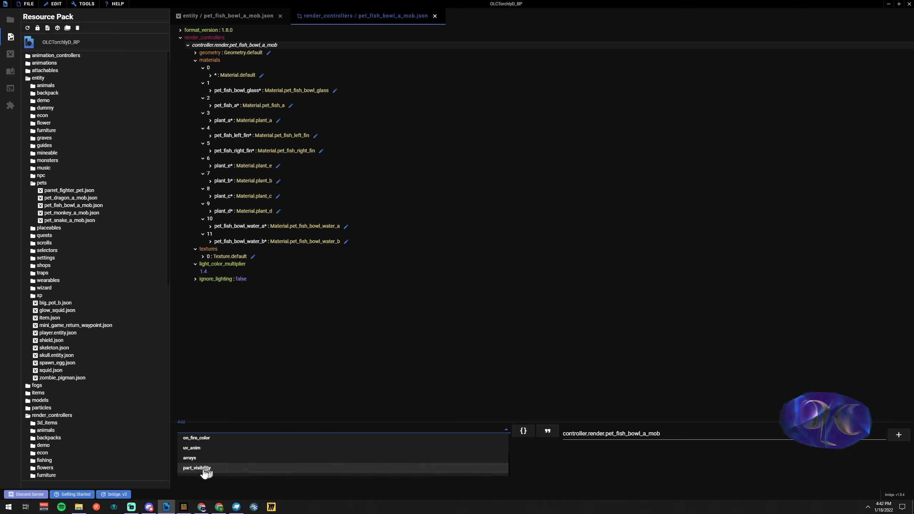
left_click(197, 467)
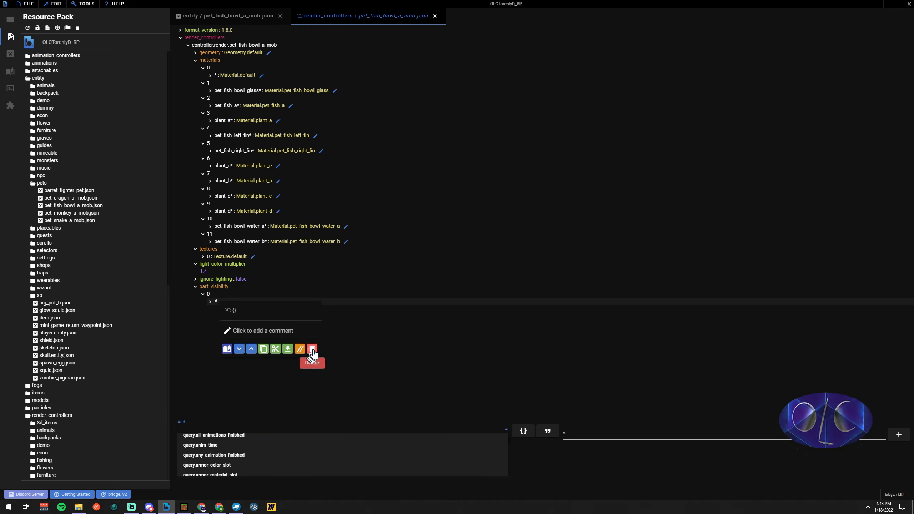
left_click(311, 348)
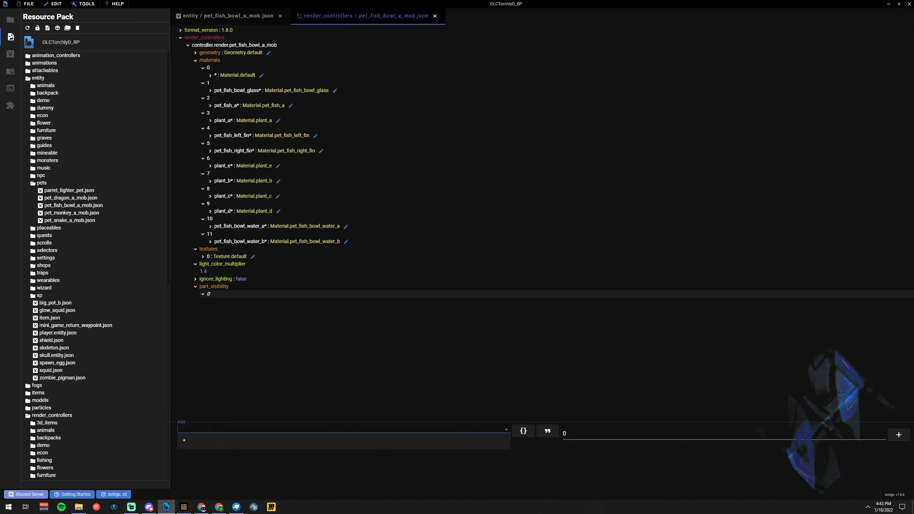
type("pet_fish_bowl_water_b")
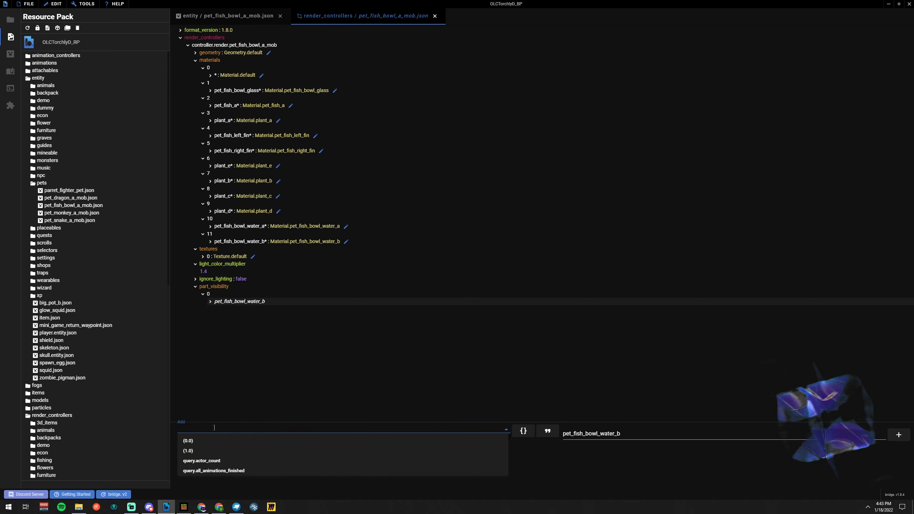
type("query.")
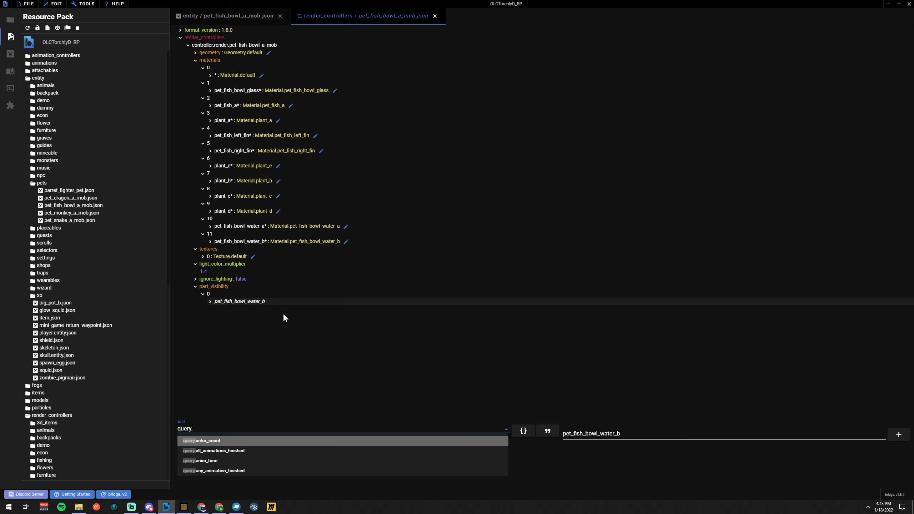
type("is_mo")
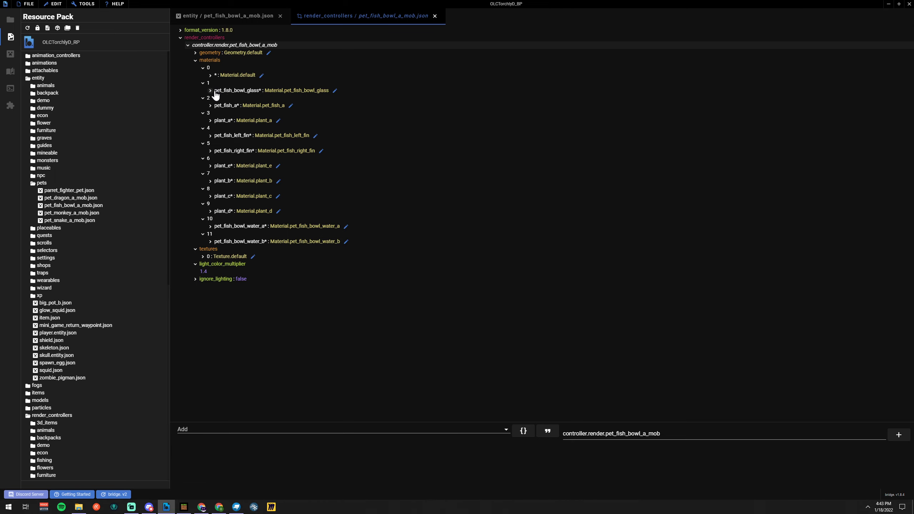
mouse_move(249, 503)
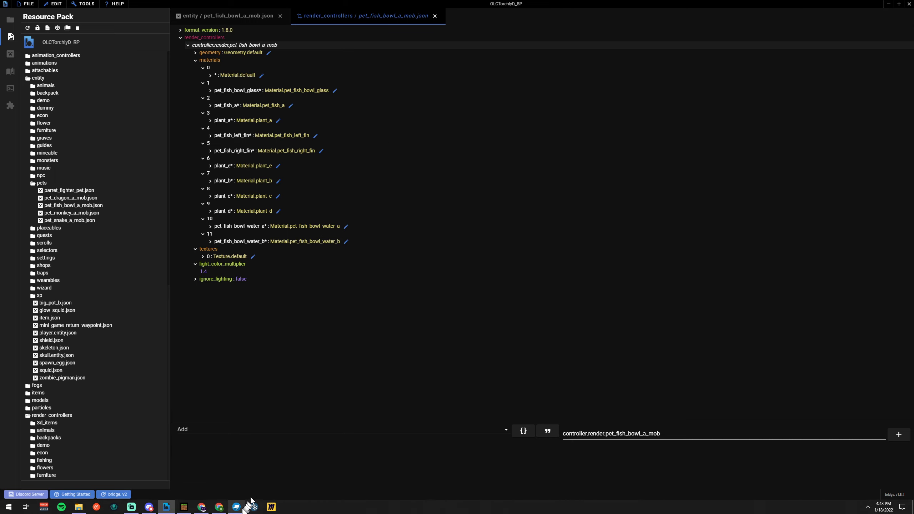
Step: Return to the pet_fish_bowl_a_mob.json client entity file to review material assignments
left_click(236, 507)
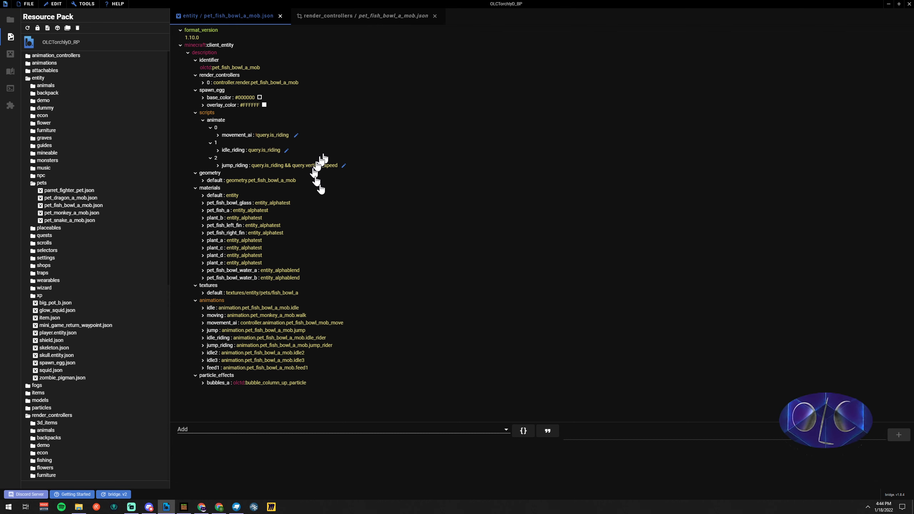
mouse_move(384, 196)
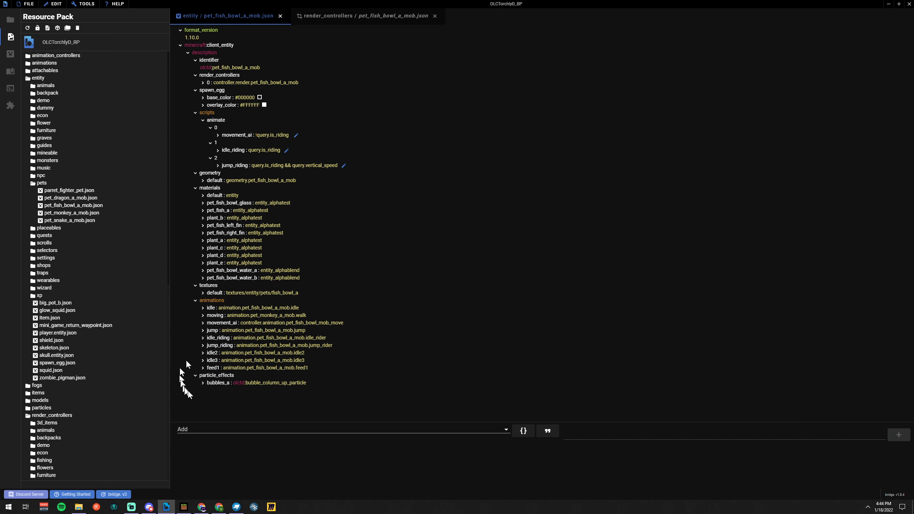
mouse_move(285, 408)
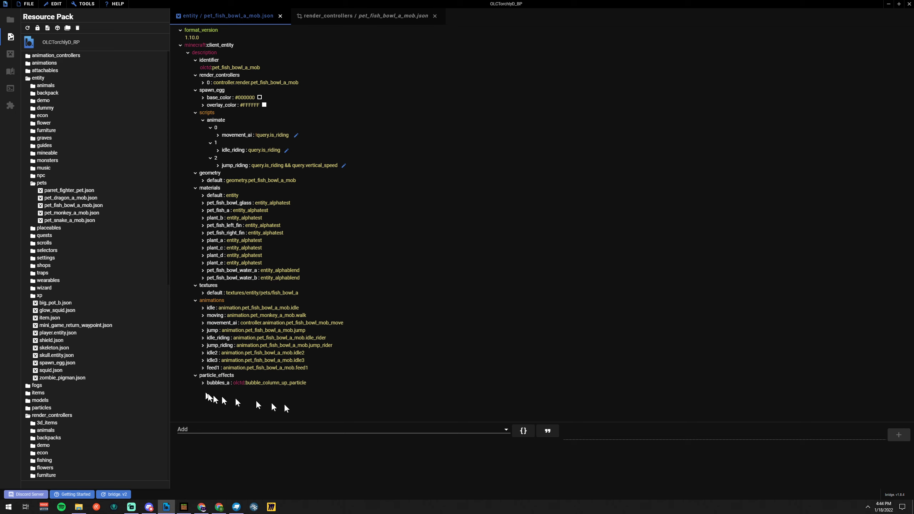
mouse_move(318, 405)
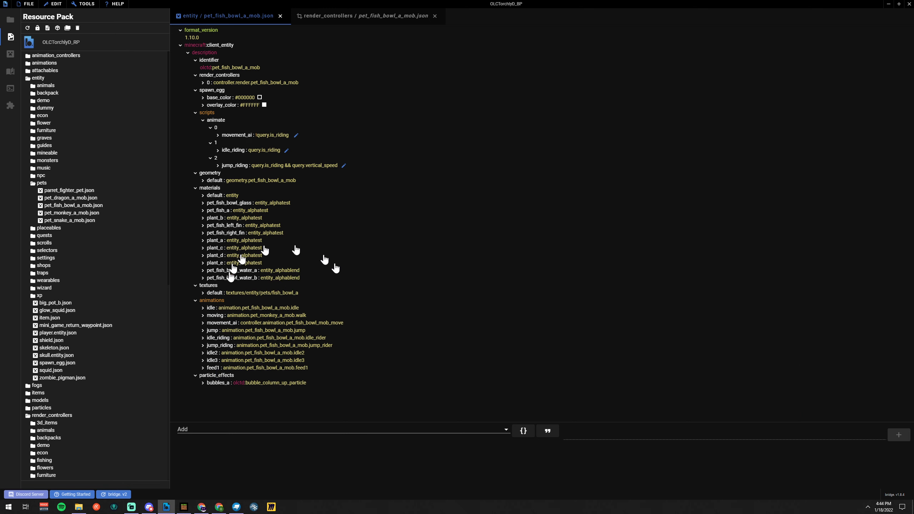
mouse_move(301, 258)
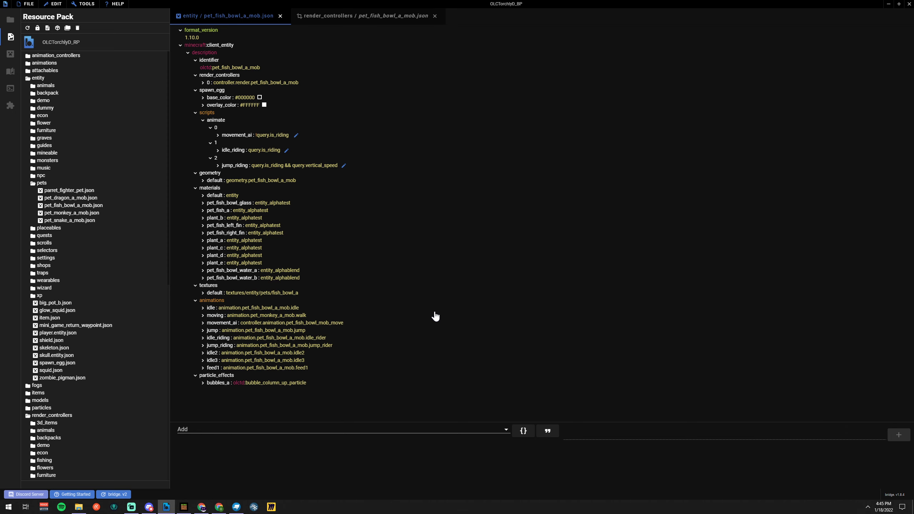
mouse_move(432, 307)
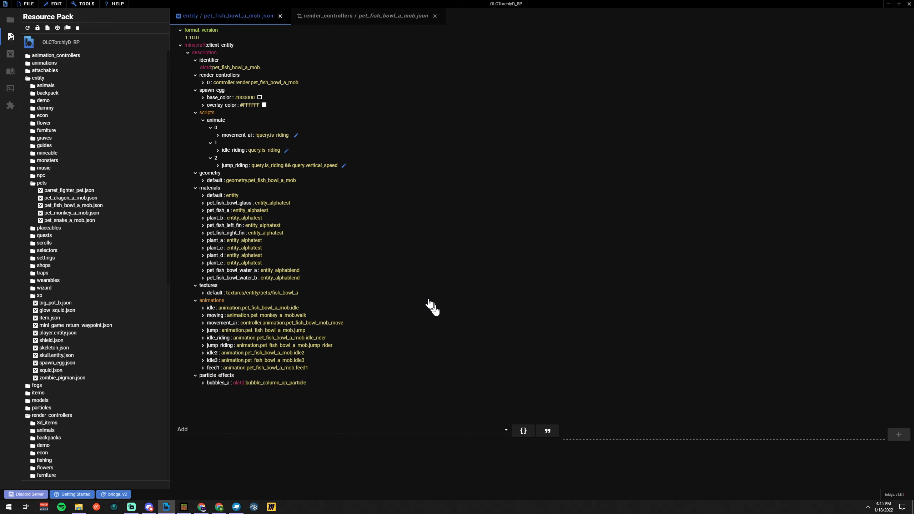
mouse_move(427, 301)
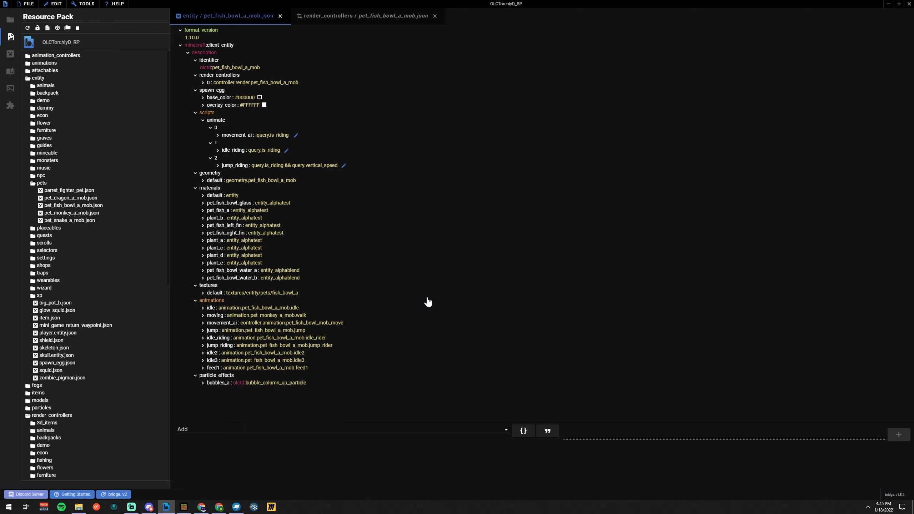